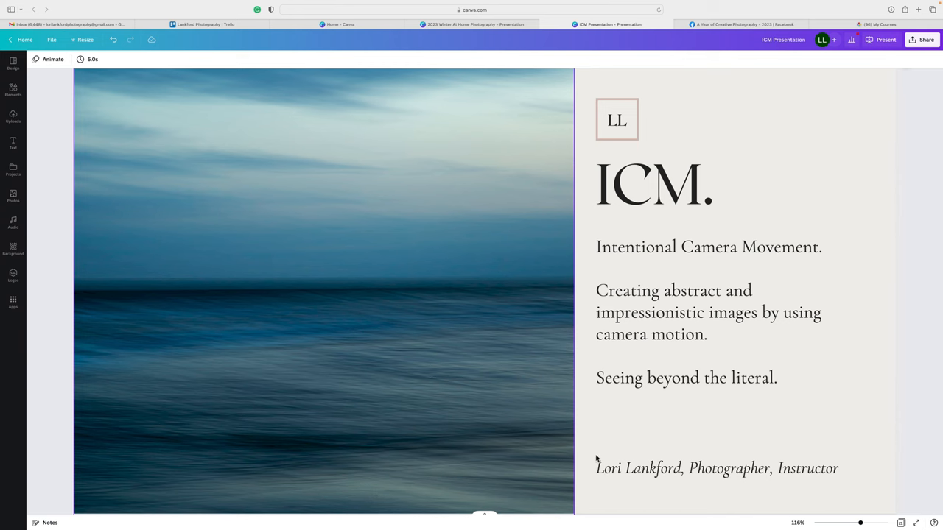
Scroll past the title slide to page 2, the ICM text beside the swirling forest photo.
scroll("down", 3)
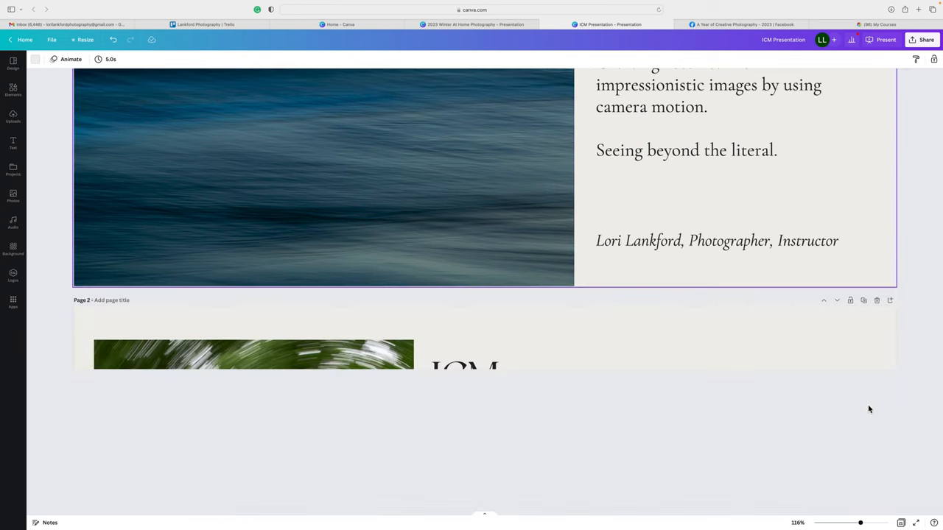
scroll("down", 3)
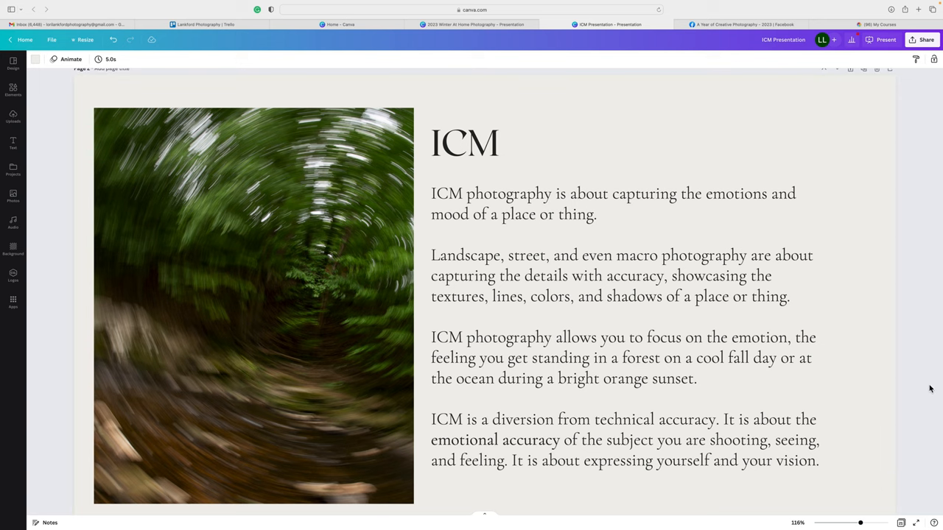
Scroll to page 3 'ICM Basics' and select its blurred sunset seascape photo.
scroll("down", 3)
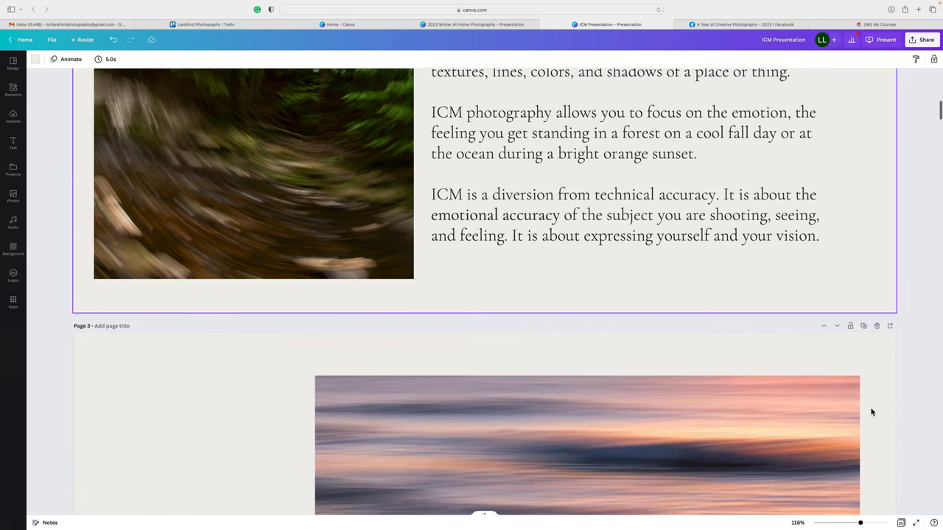
scroll("down", 3)
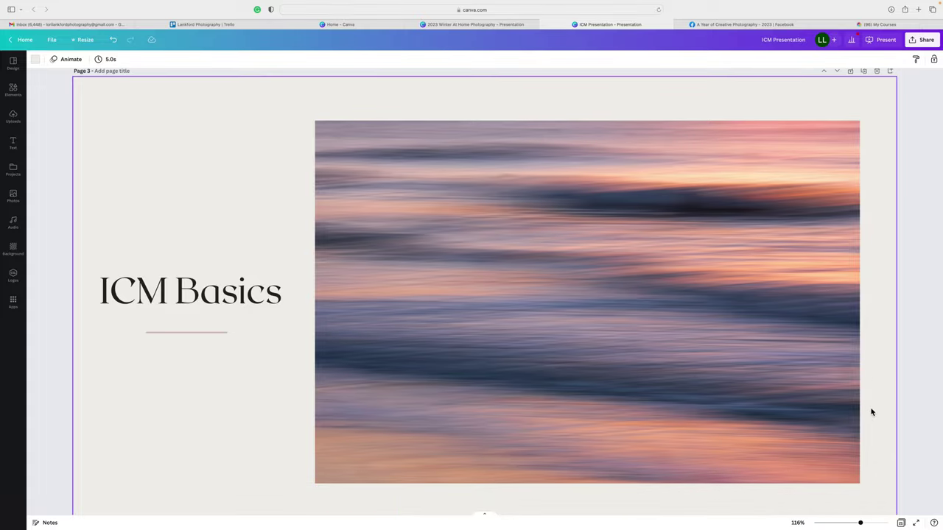
scroll("up", 3)
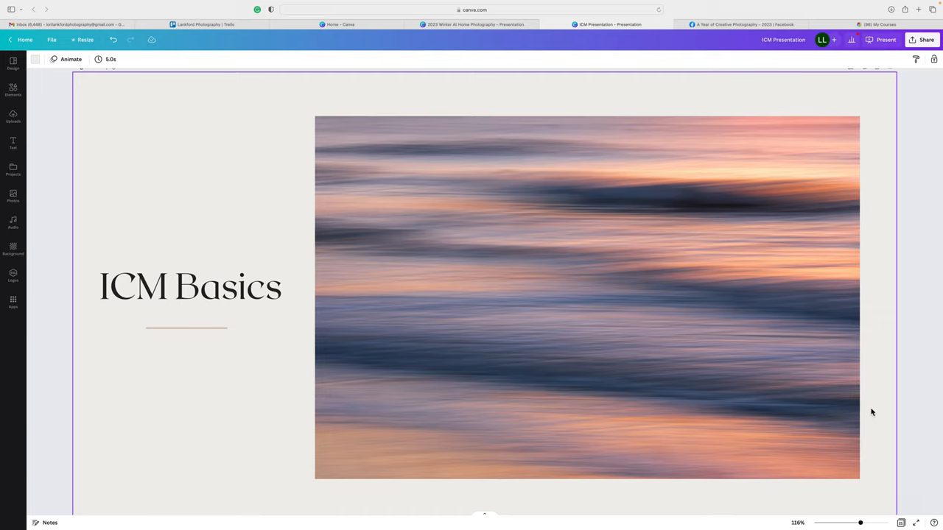
left_click(686, 332)
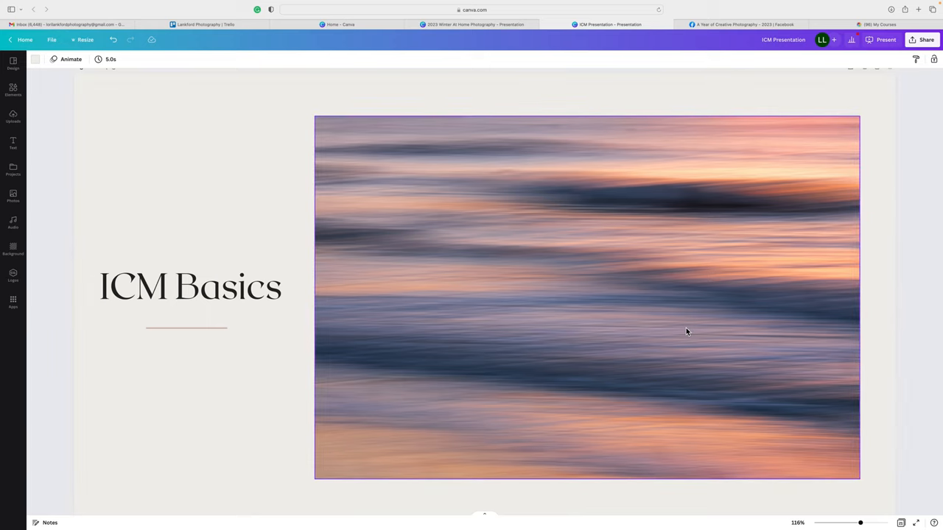
mouse_move(445, 425)
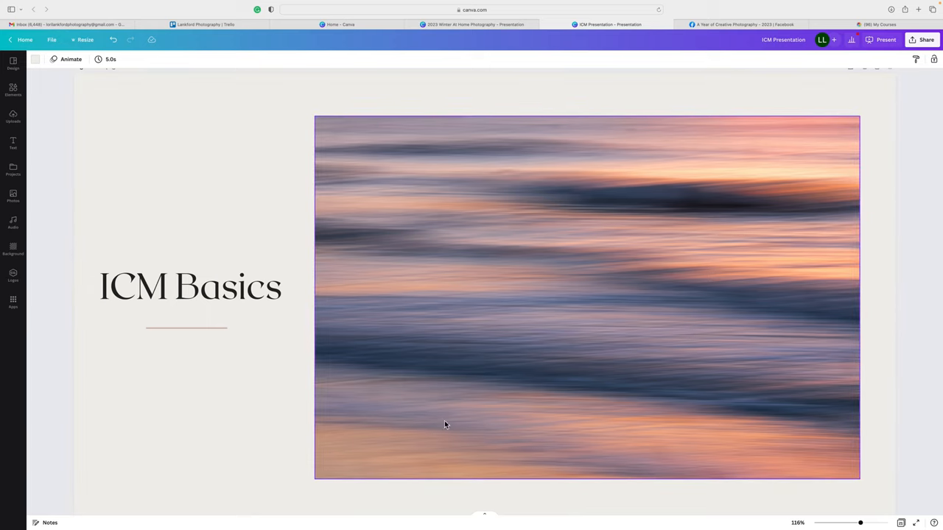
mouse_move(683, 427)
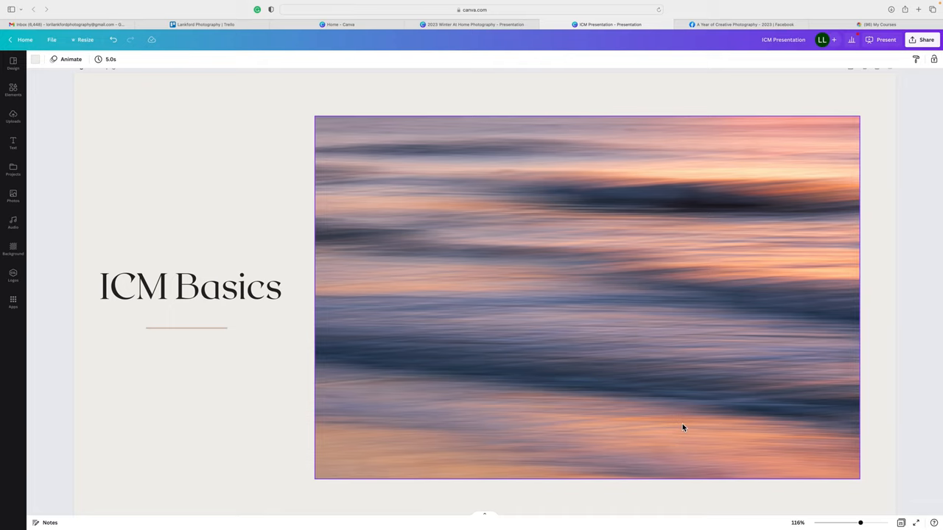
mouse_move(368, 343)
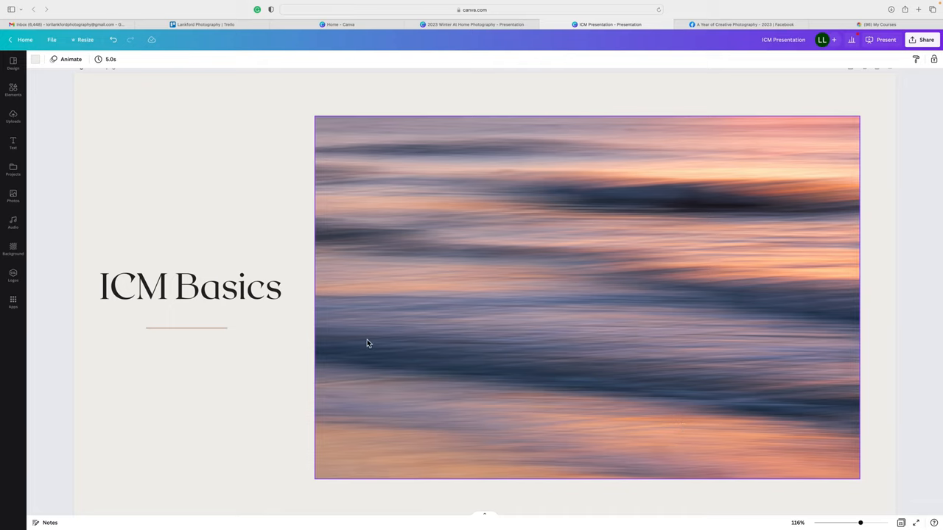
mouse_move(739, 364)
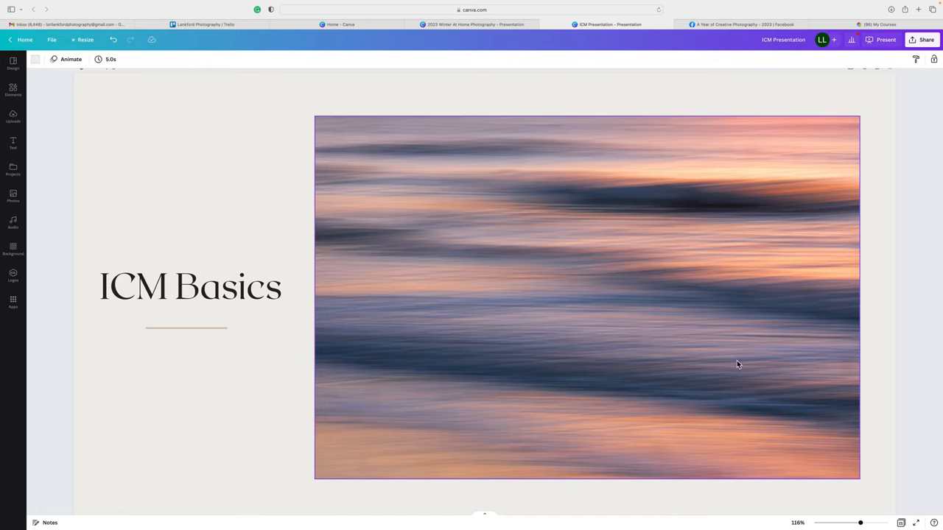
mouse_move(365, 325)
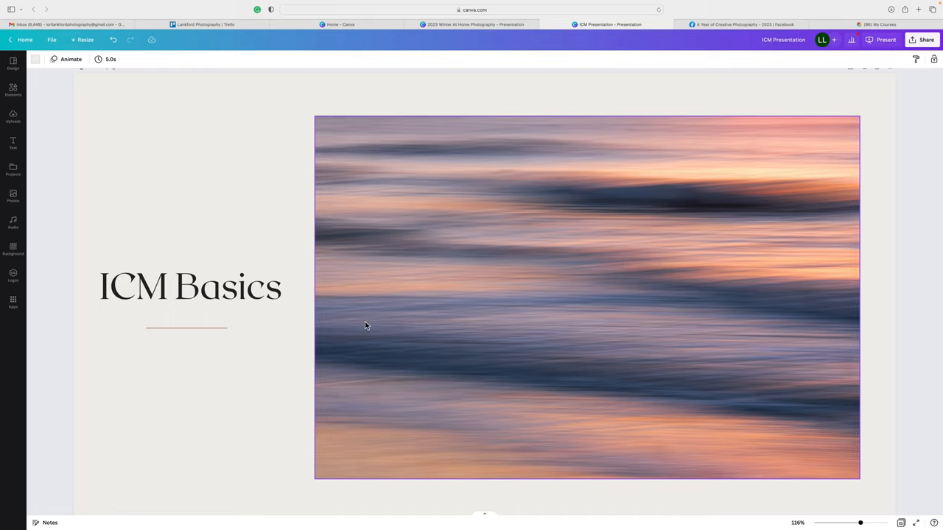
mouse_move(490, 278)
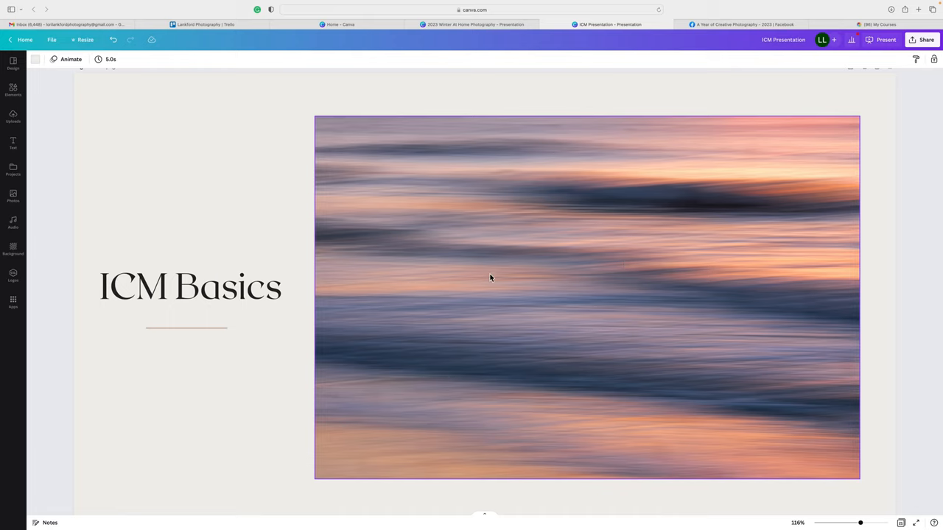
mouse_move(684, 365)
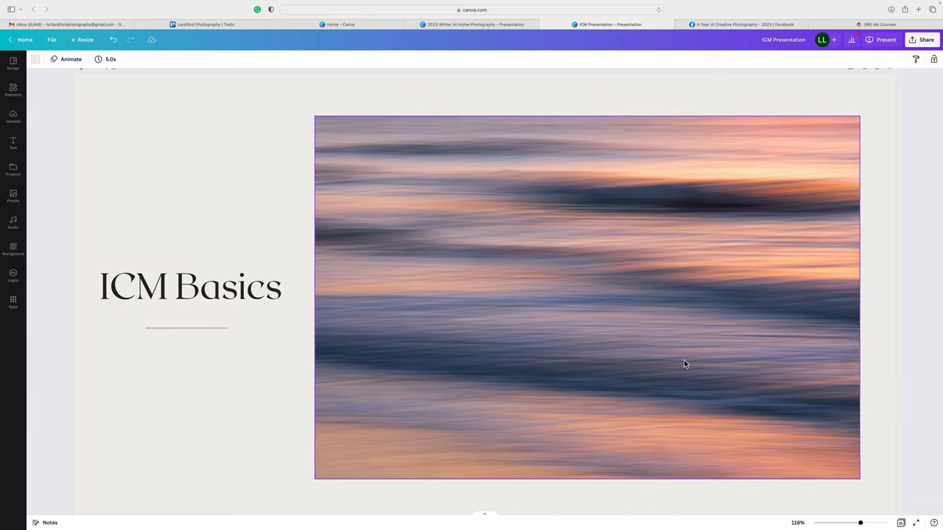
mouse_move(442, 328)
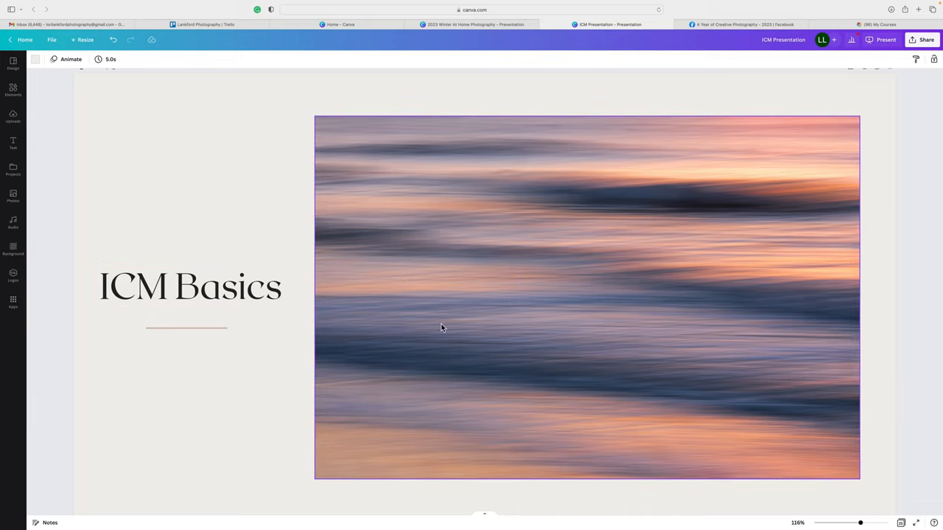
mouse_move(762, 296)
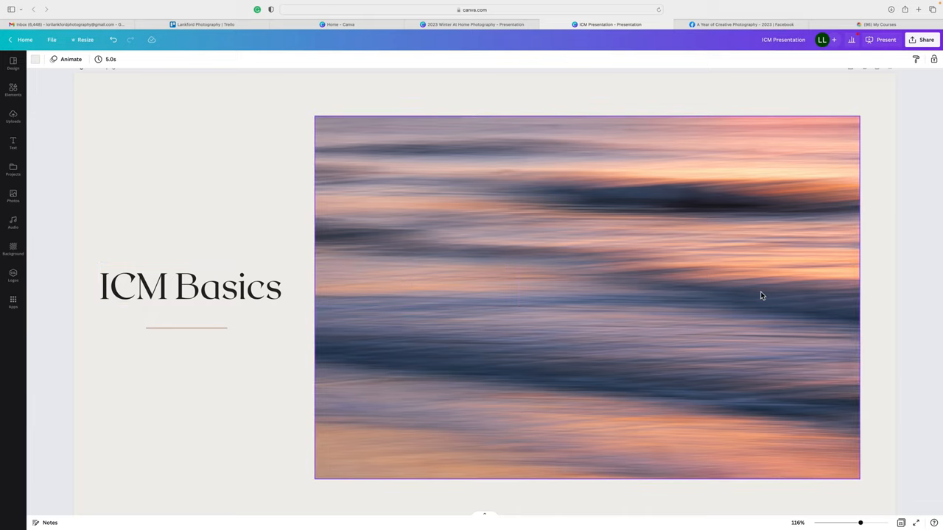
mouse_move(766, 321)
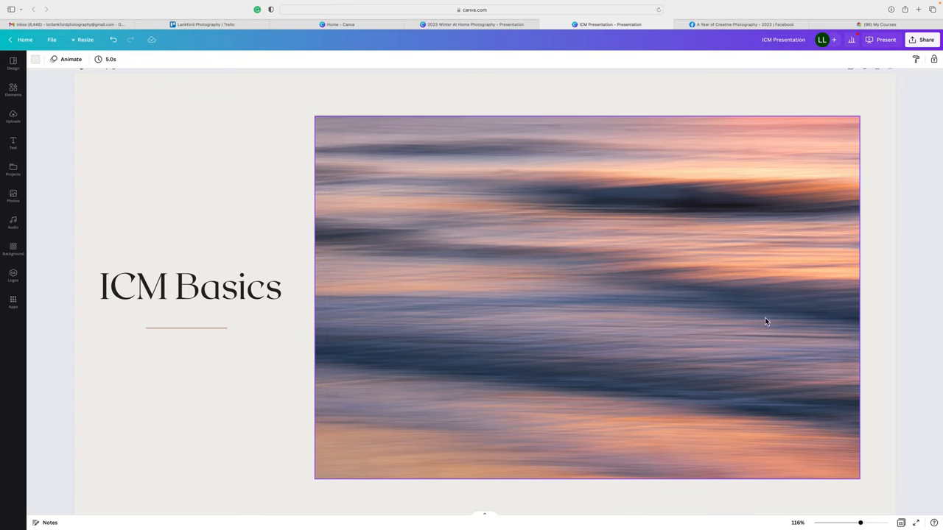
mouse_move(604, 308)
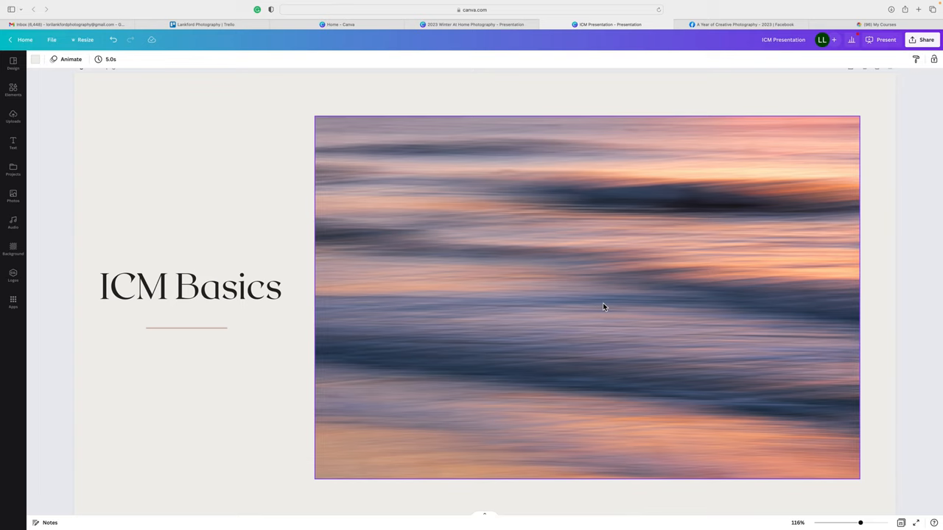
Scroll to the 'ICM Photography' page and select its blurred snowy forest photo.
scroll("down", 3)
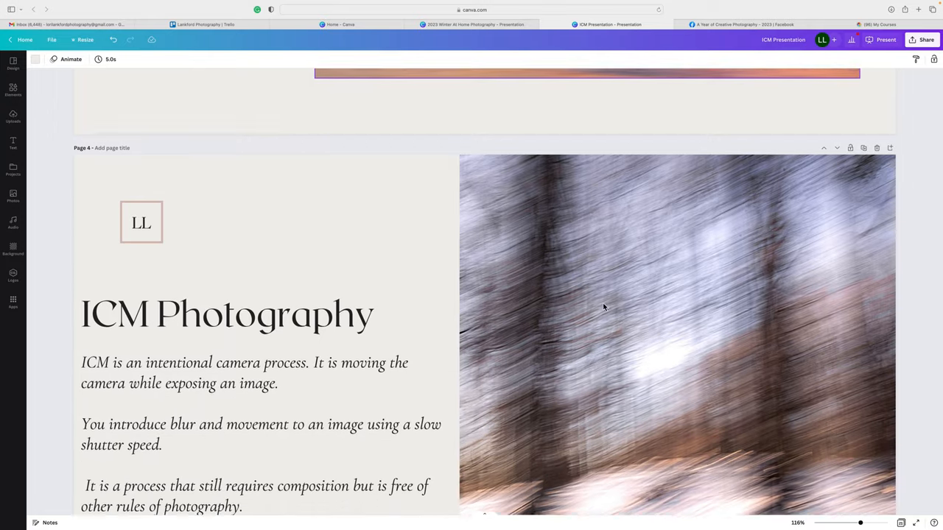
scroll("down", 3)
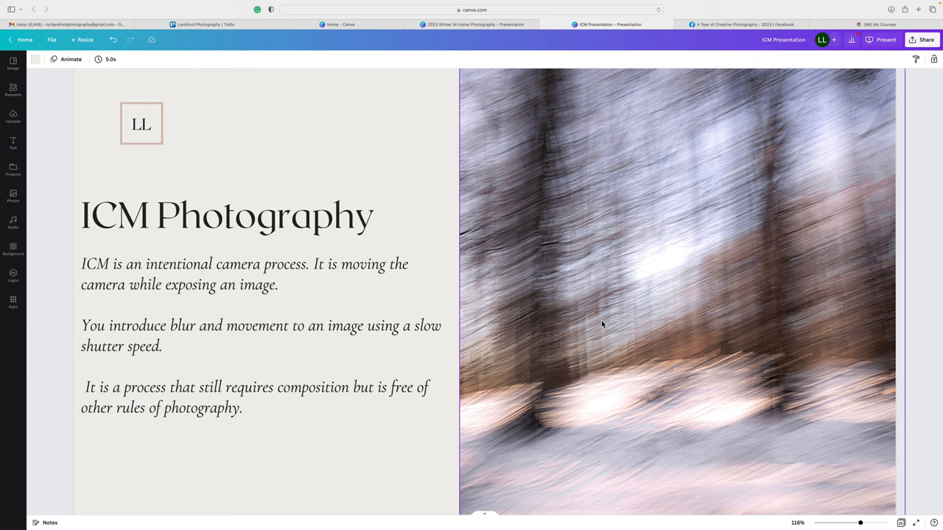
mouse_move(712, 345)
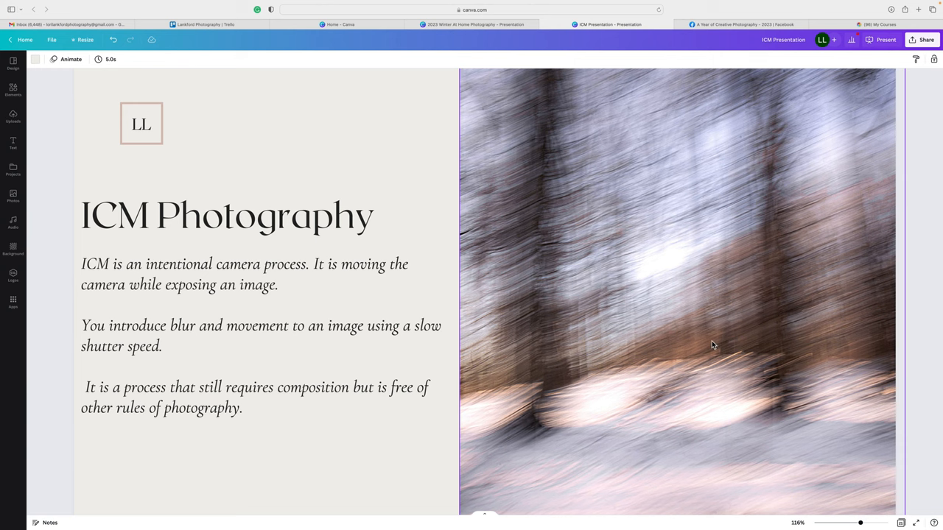
scroll("down", 3)
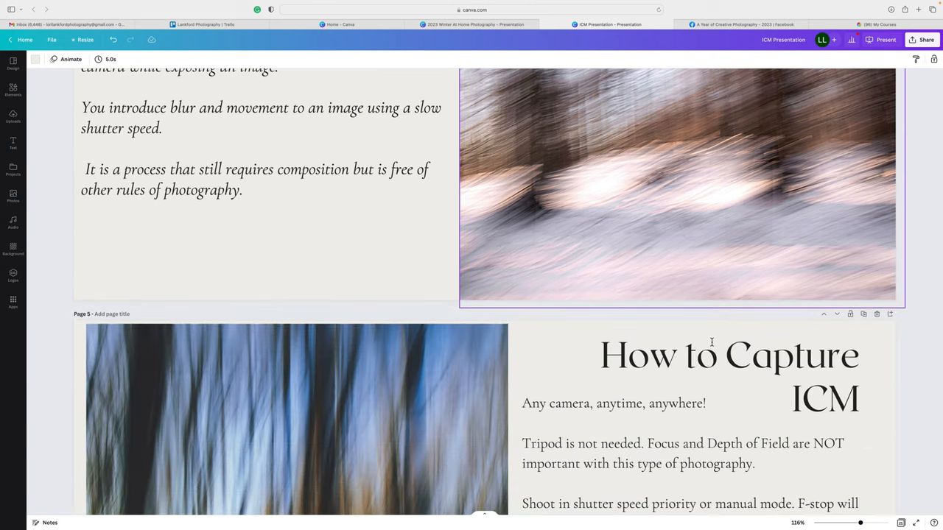
scroll("up", 3)
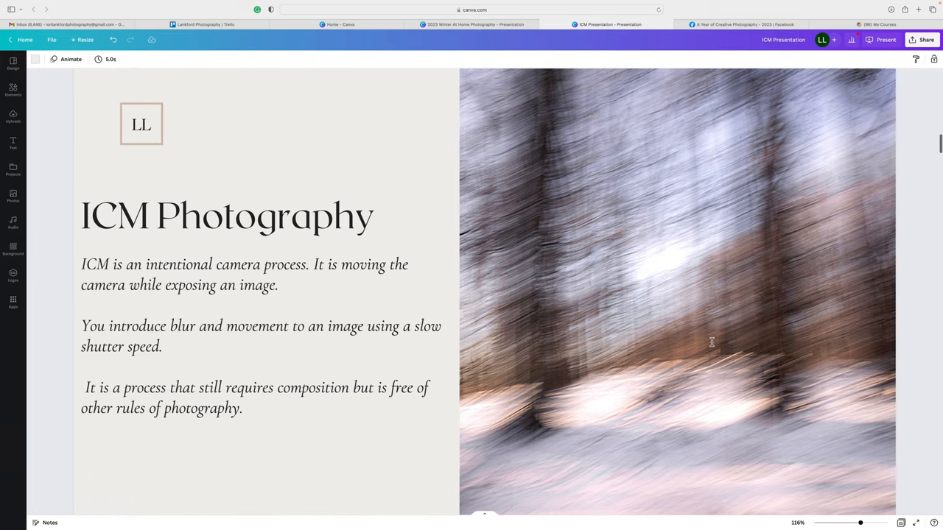
left_click(227, 215)
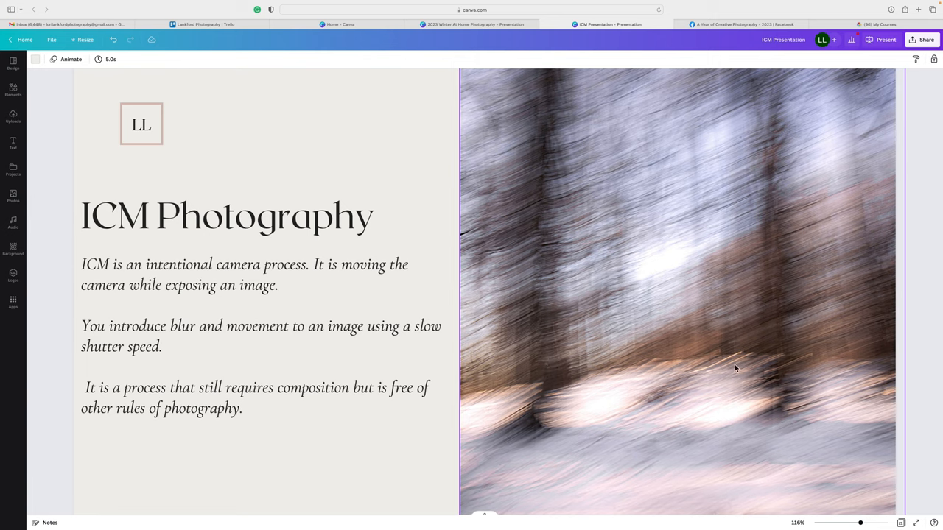
mouse_move(683, 416)
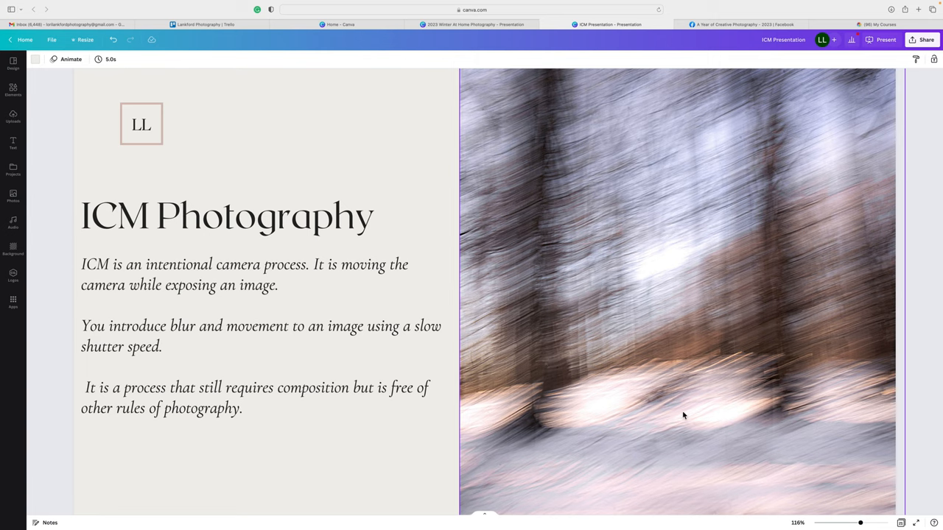
mouse_move(527, 320)
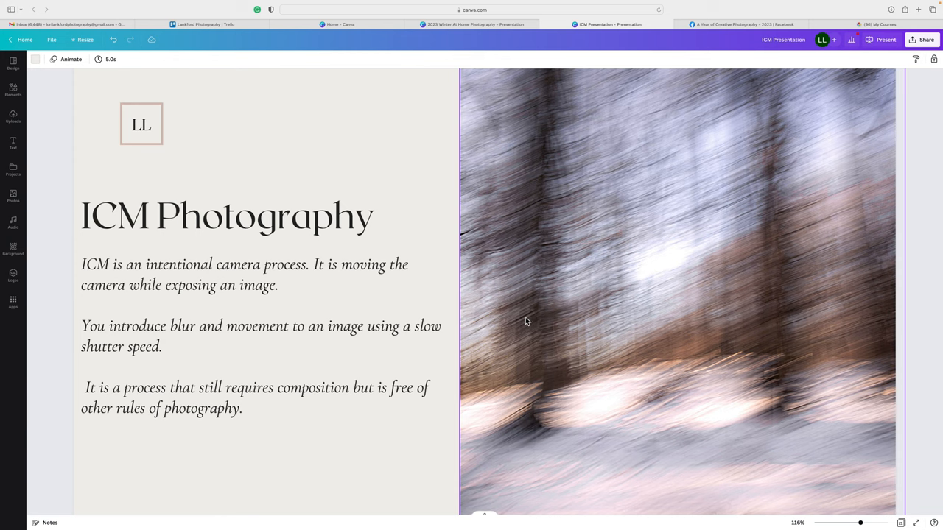
mouse_move(661, 225)
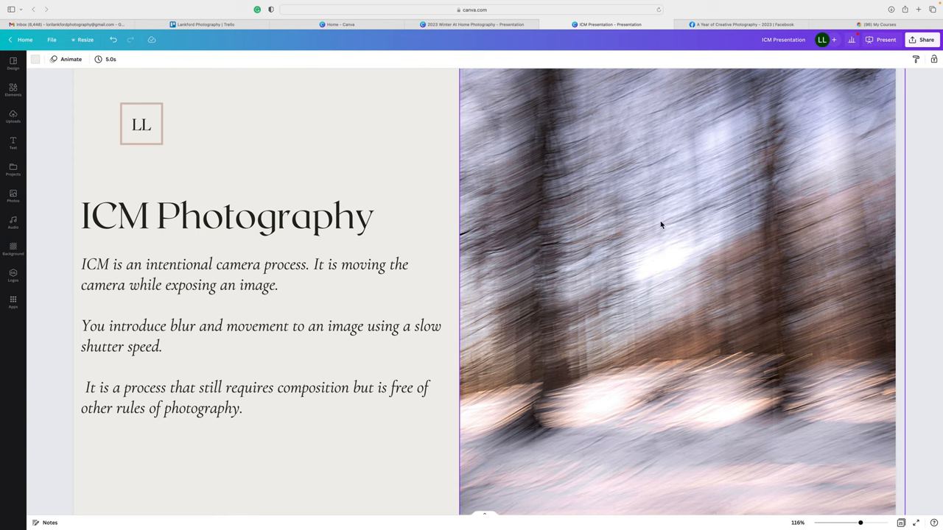
mouse_move(788, 137)
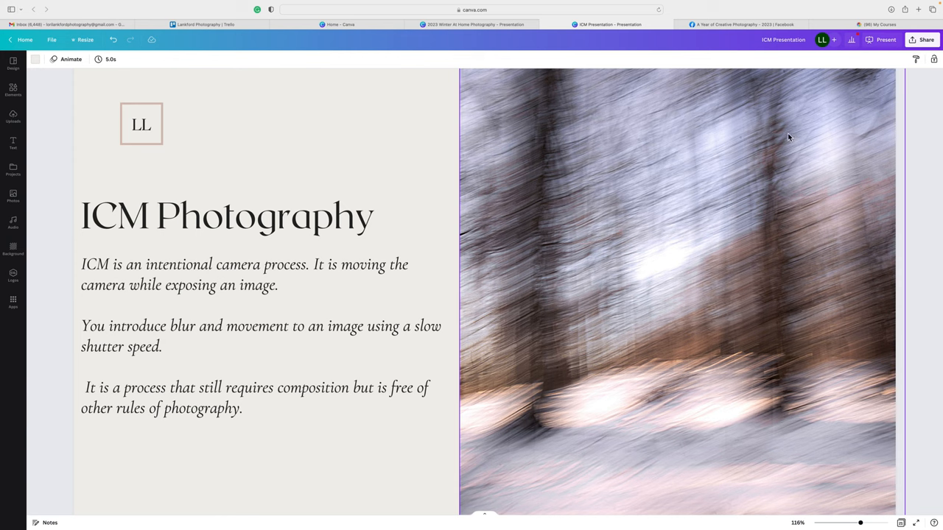
mouse_move(840, 112)
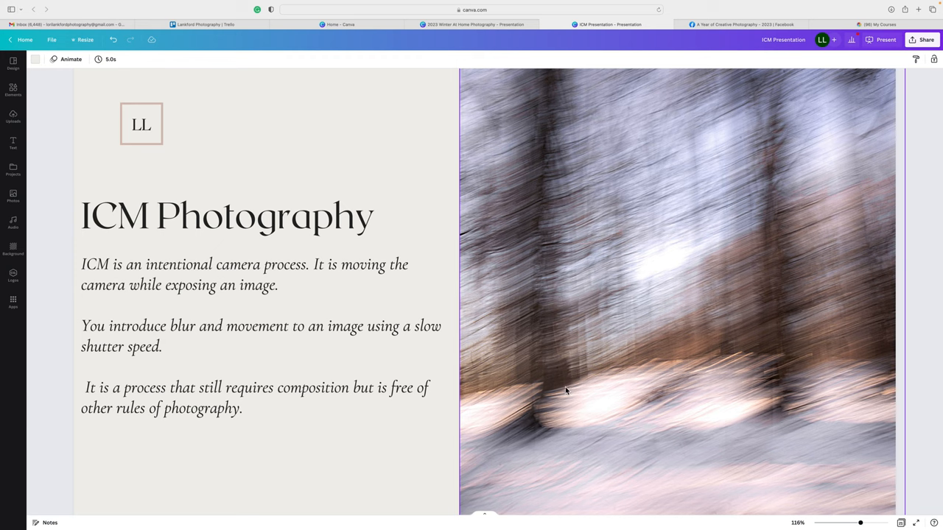
mouse_move(703, 393)
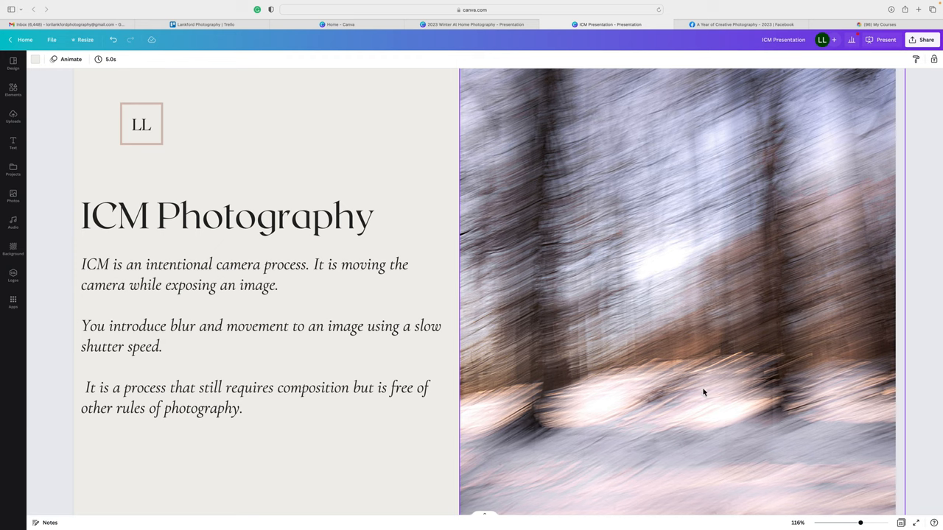
mouse_move(742, 420)
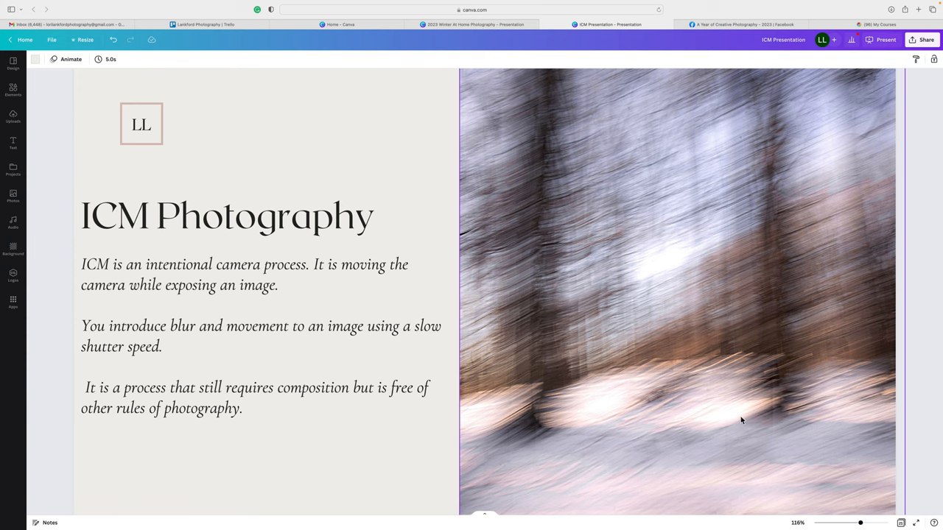
mouse_move(660, 434)
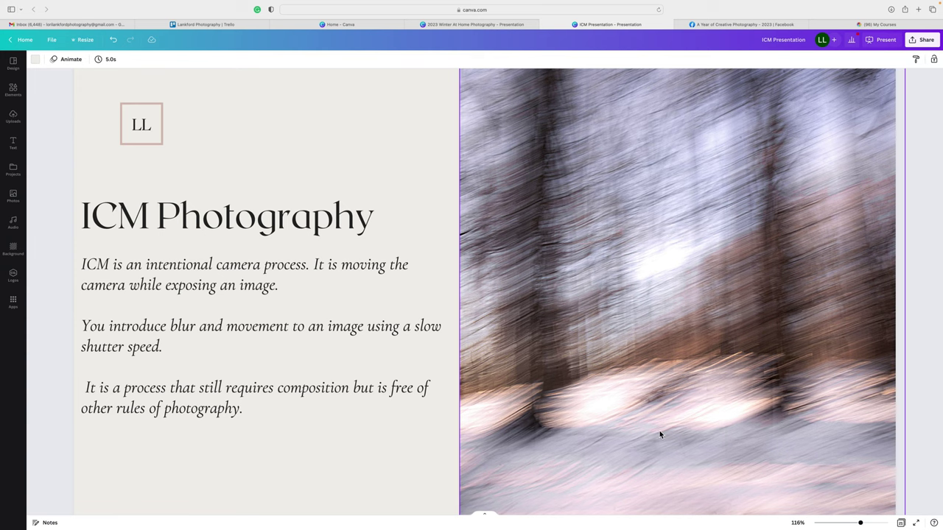
Scroll to page 5, 'How to Capture ICM', and read its shooting tips.
scroll("down", 3)
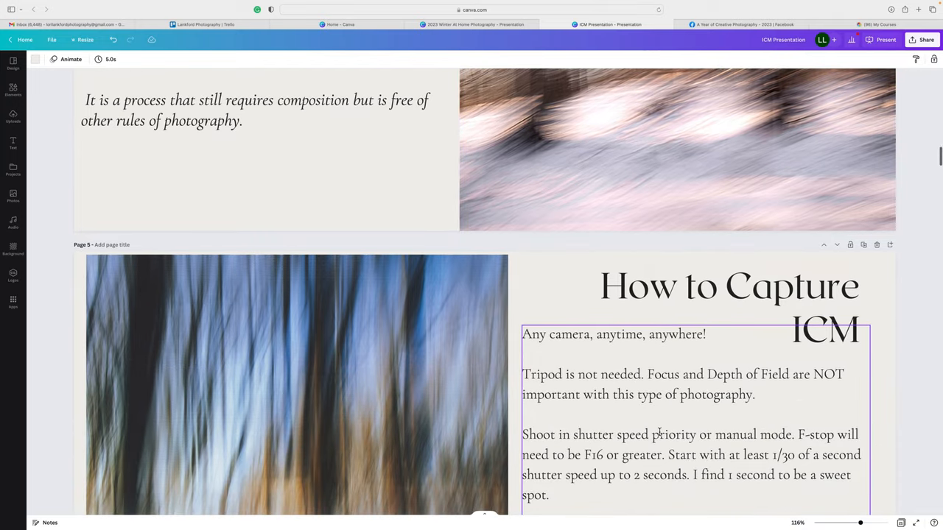
scroll("down", 3)
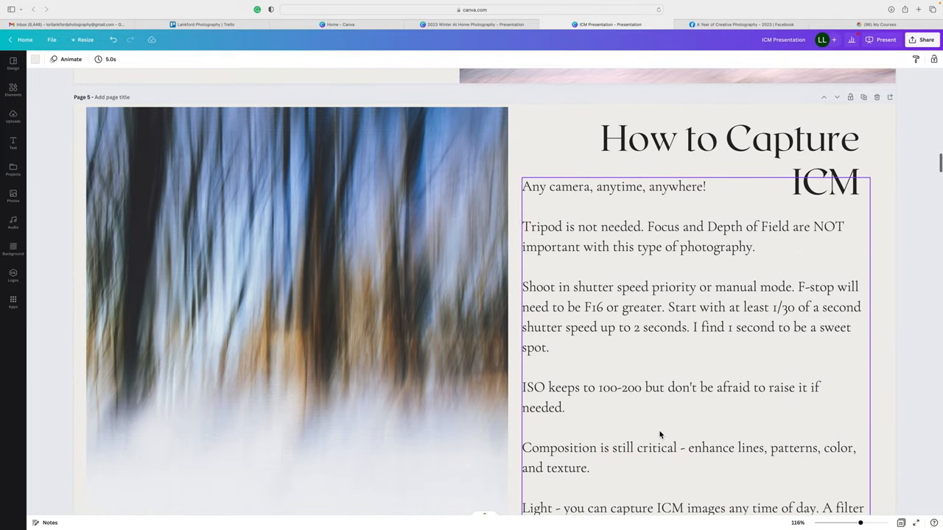
scroll("down", 3)
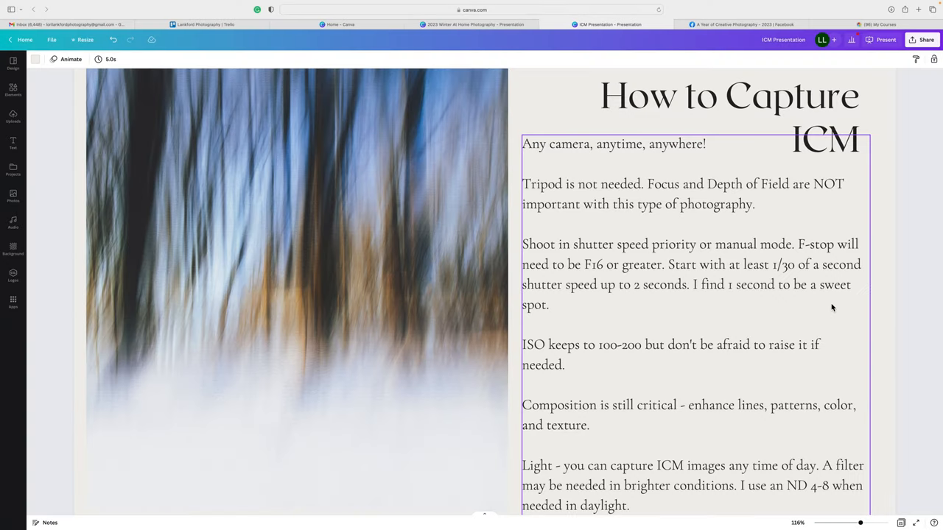
mouse_move(838, 327)
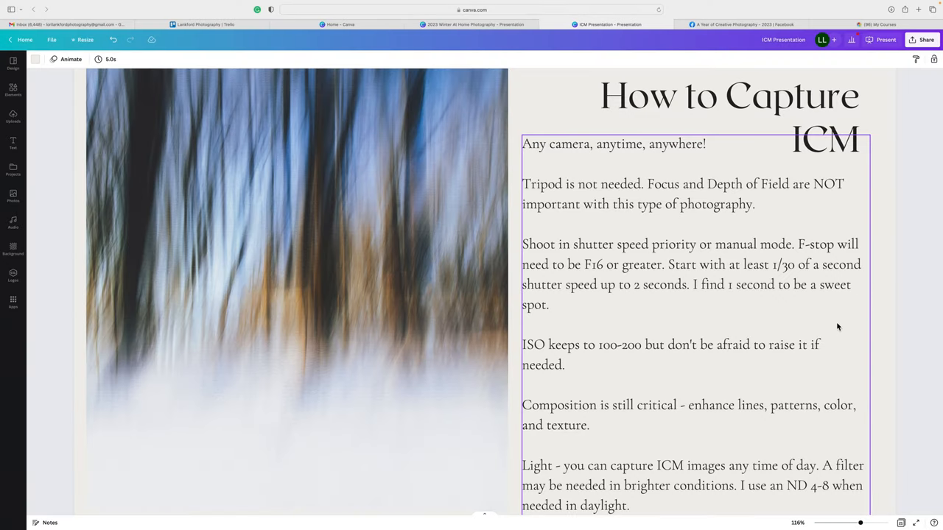
scroll("down", 3)
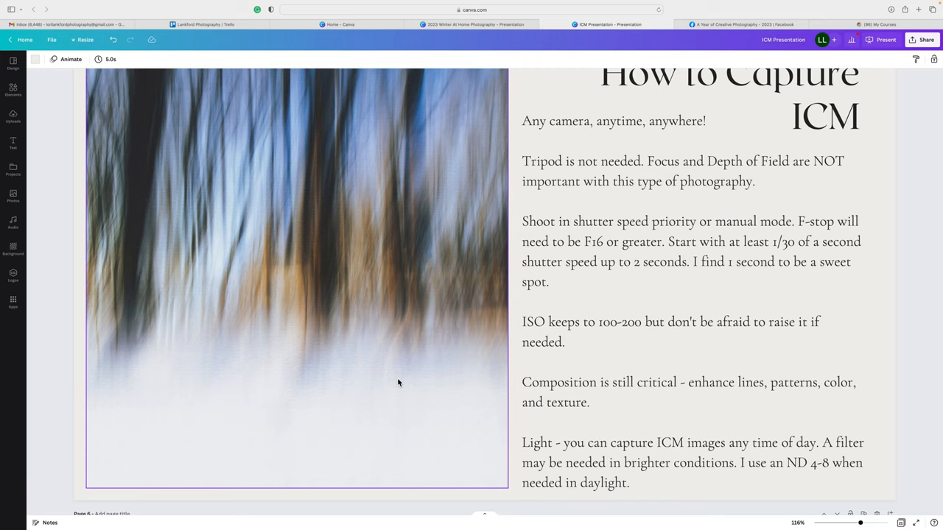
mouse_move(379, 354)
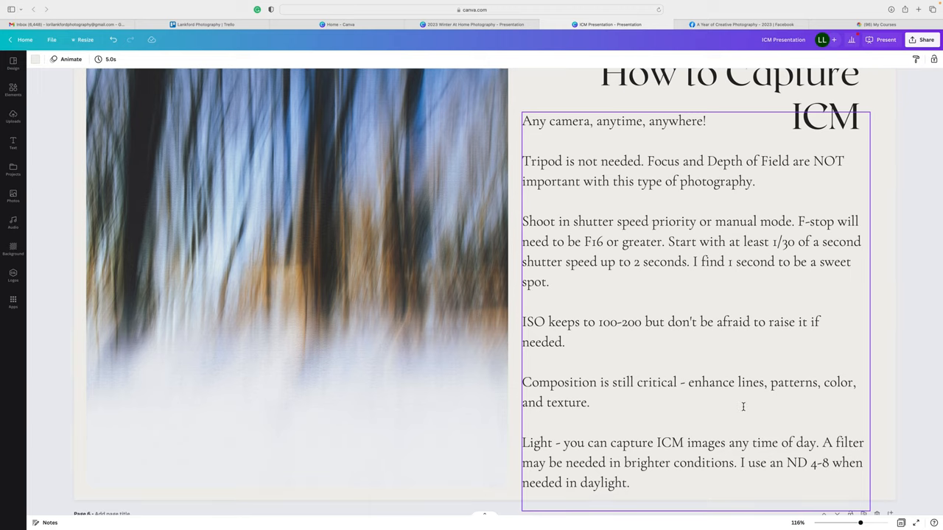
mouse_move(645, 407)
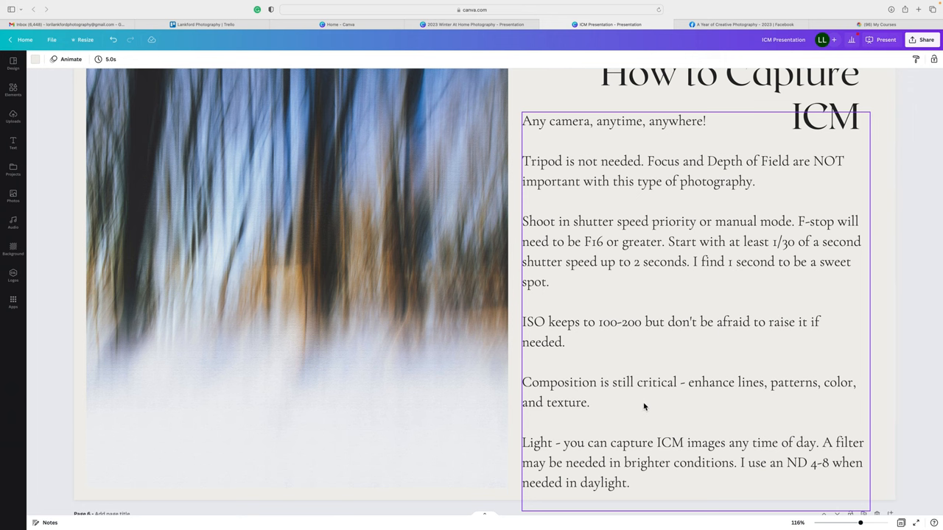
Scroll to the 'Camera Movement' page and click its canvas to review the tips and photos.
scroll("down", 3)
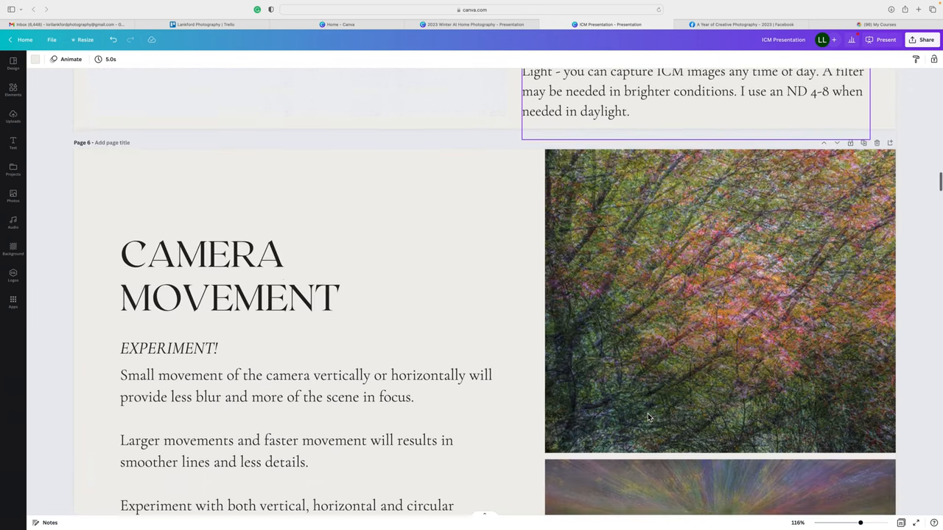
scroll("down", 3)
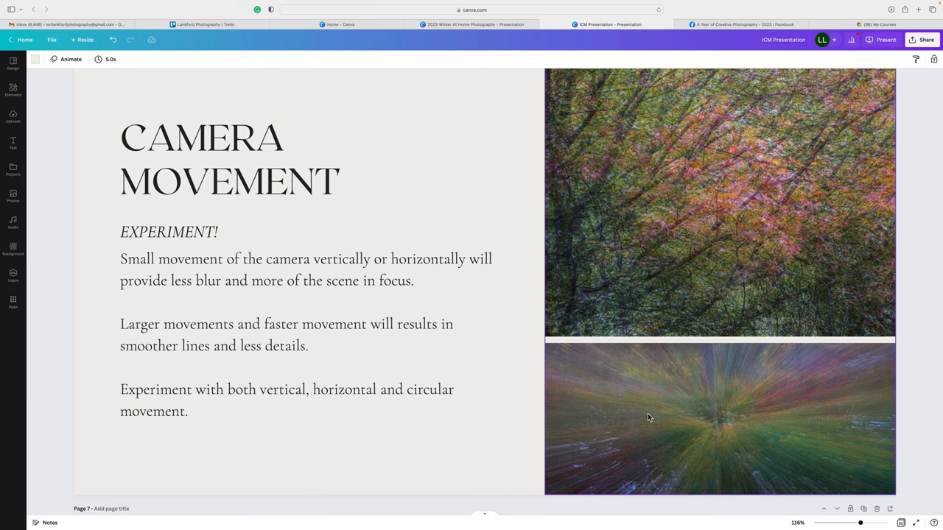
mouse_move(537, 277)
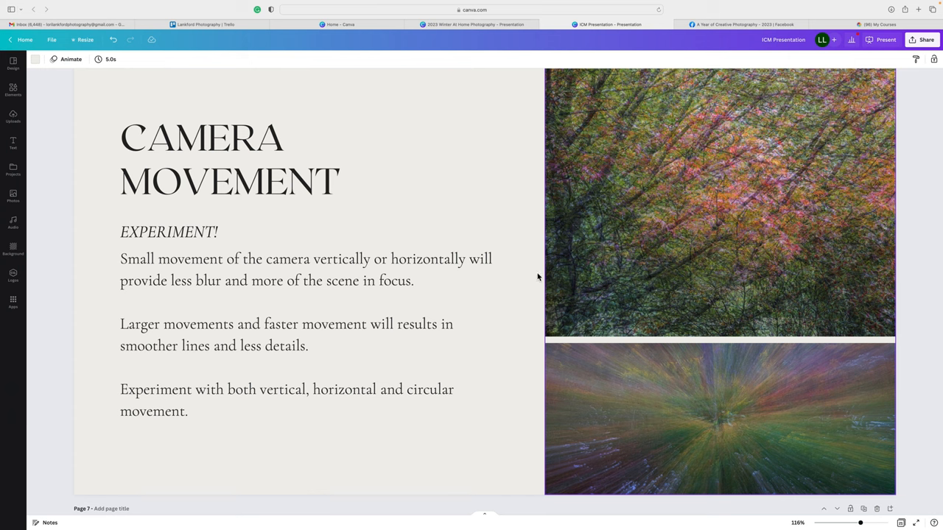
mouse_move(626, 174)
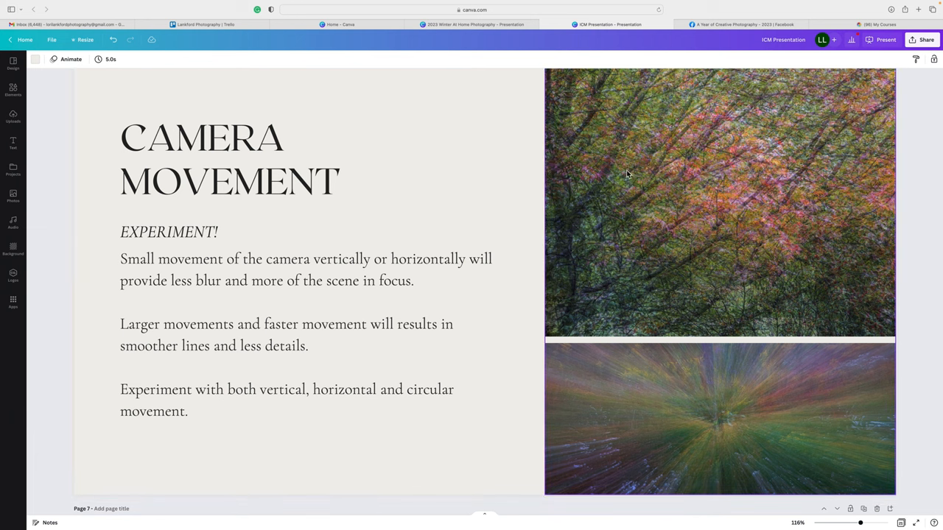
mouse_move(635, 254)
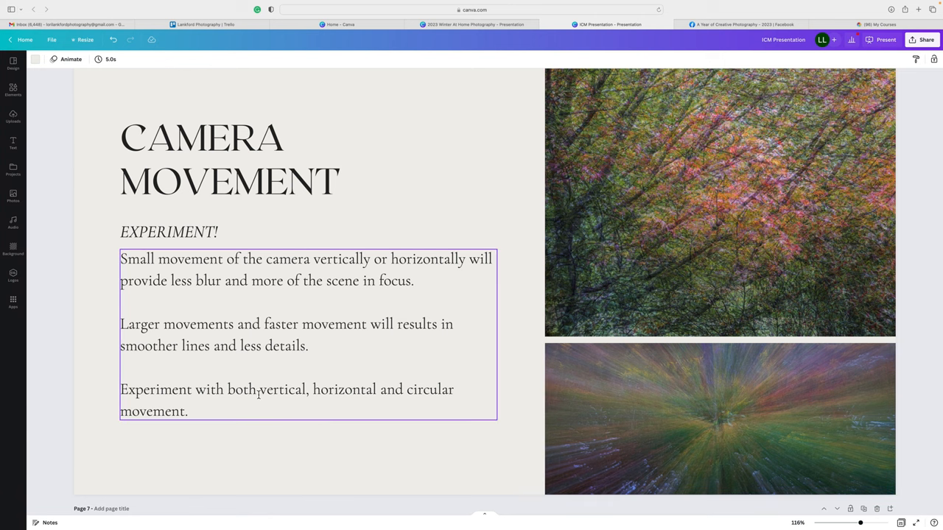
left_click(486, 448)
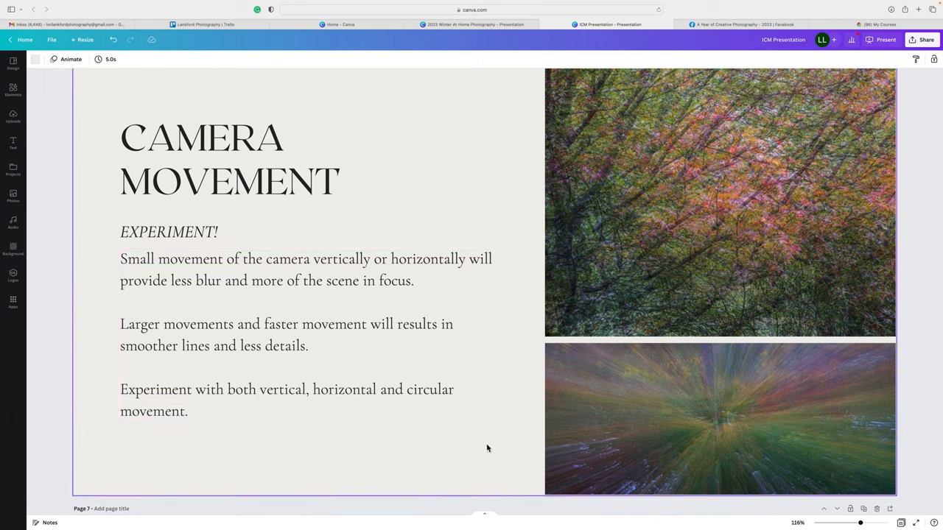
mouse_move(730, 433)
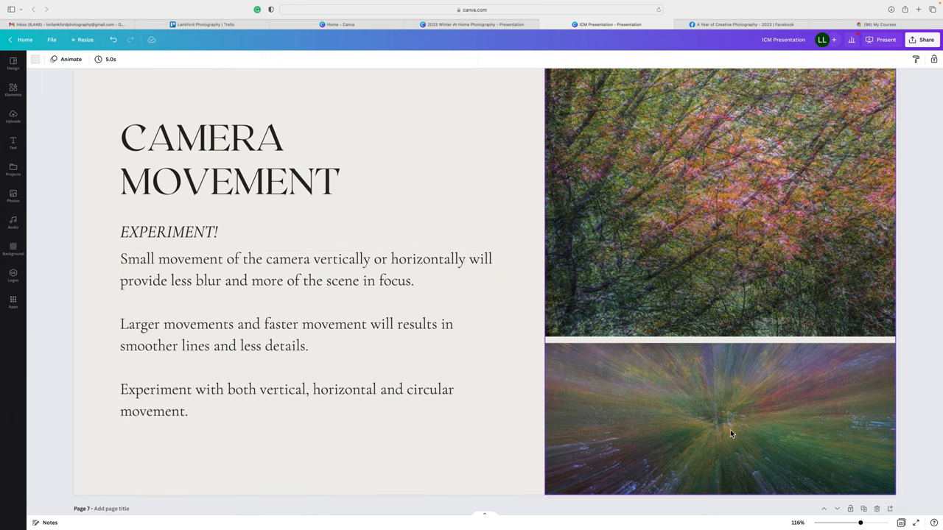
mouse_move(741, 440)
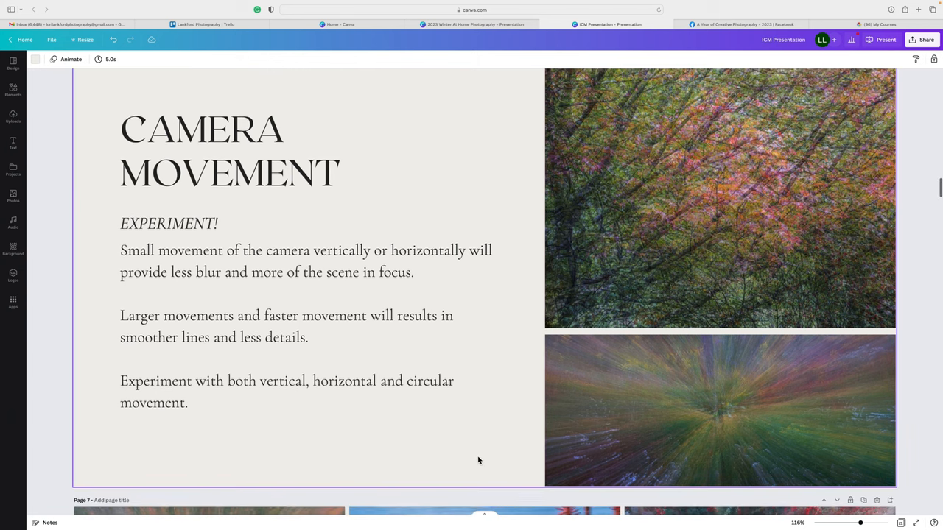
Scroll to the page with the six-photo grid of motion-blurred ICM images.
scroll("down", 3)
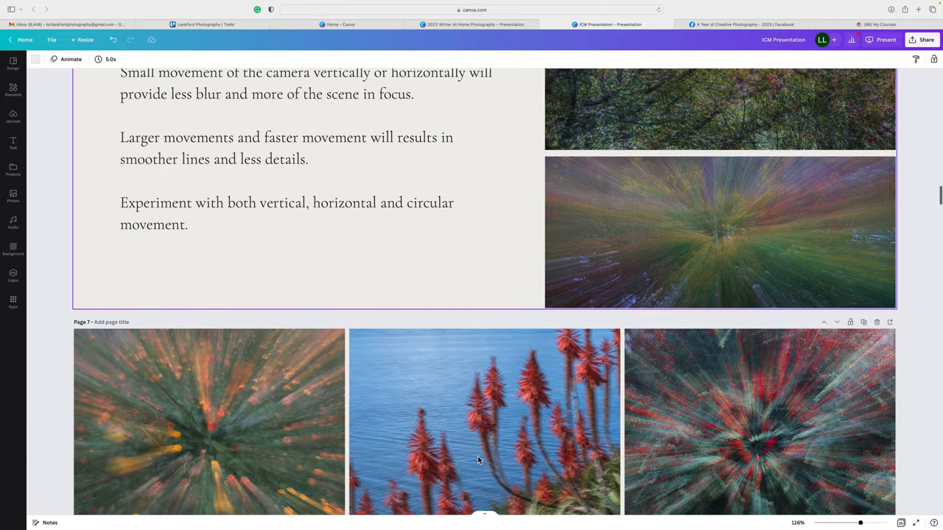
scroll("down", 3)
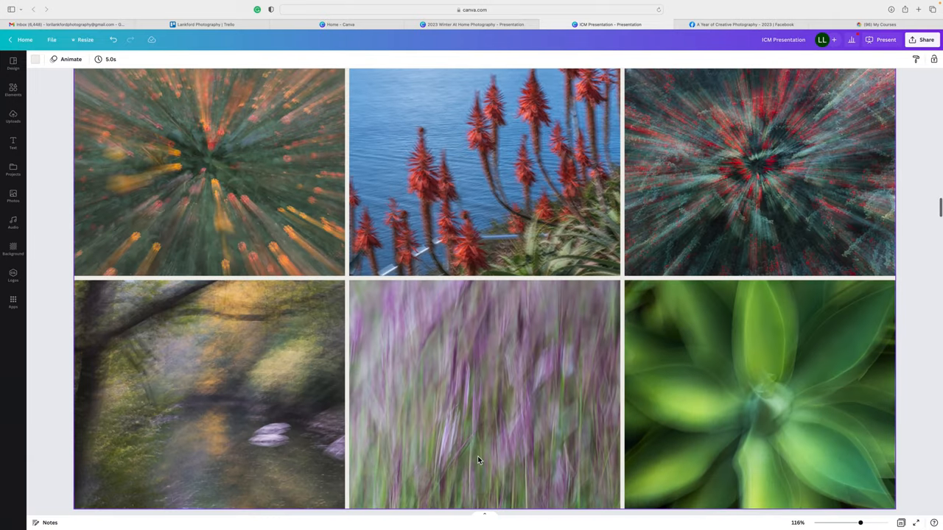
scroll("up", 3)
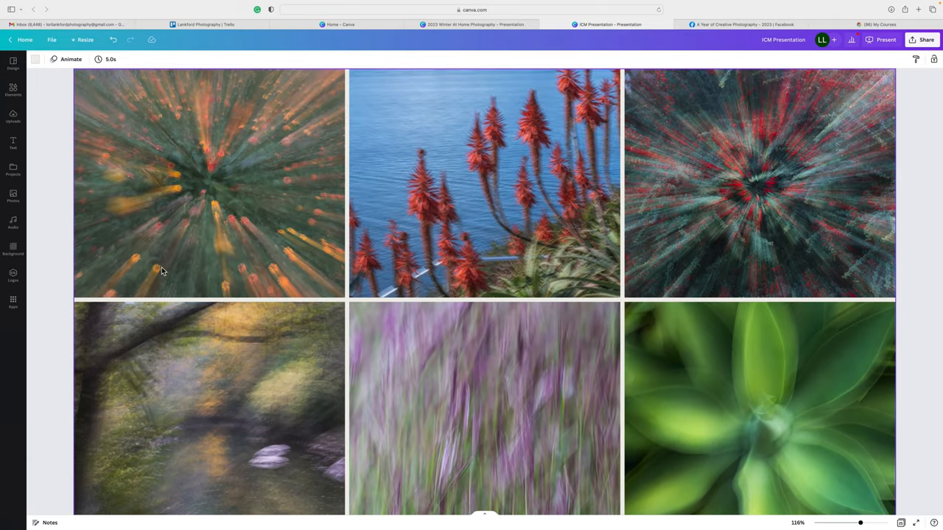
mouse_move(207, 133)
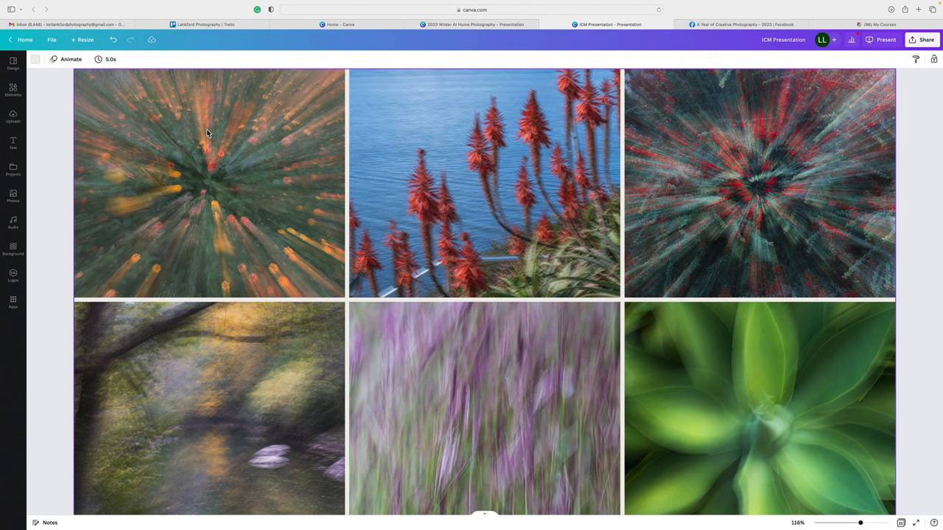
mouse_move(232, 172)
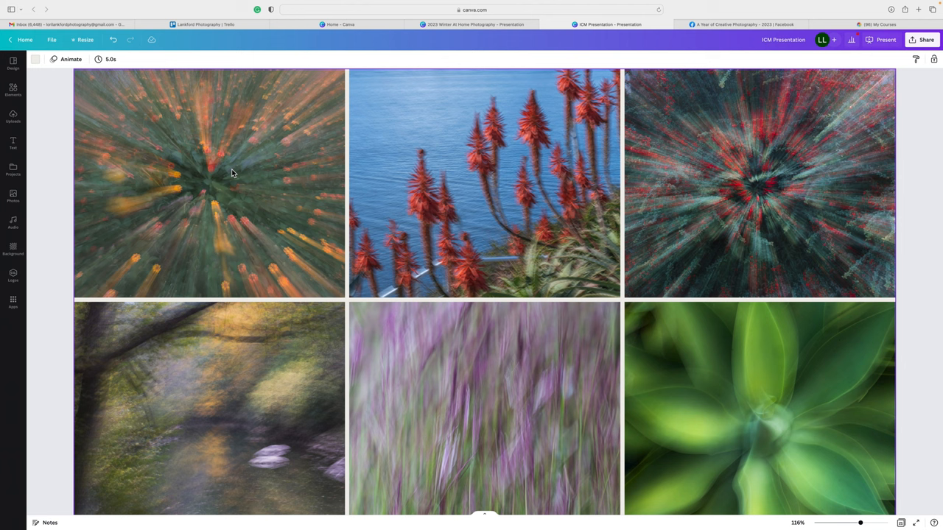
mouse_move(253, 214)
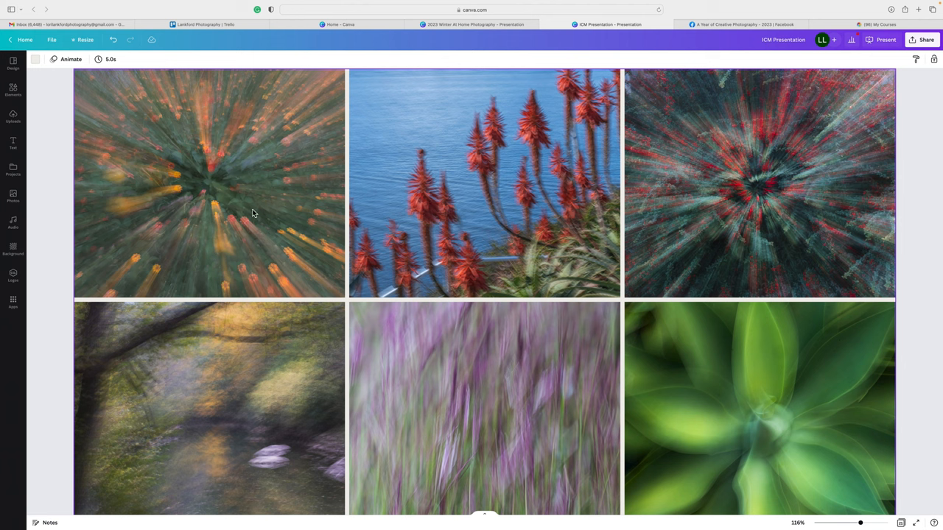
mouse_move(735, 215)
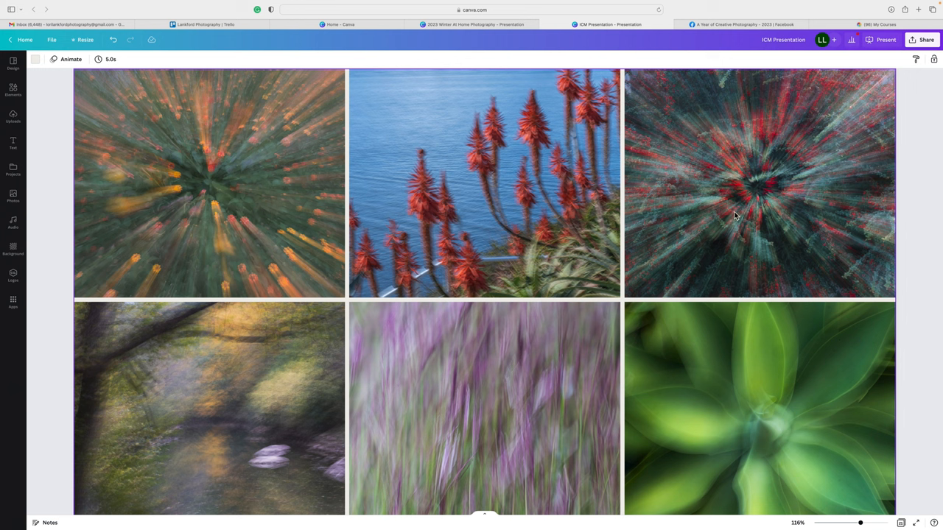
mouse_move(674, 160)
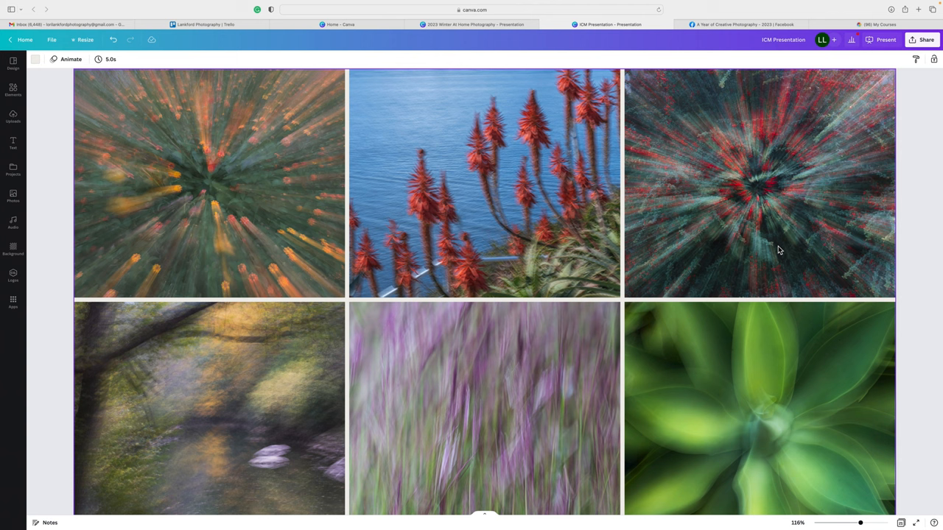
mouse_move(831, 166)
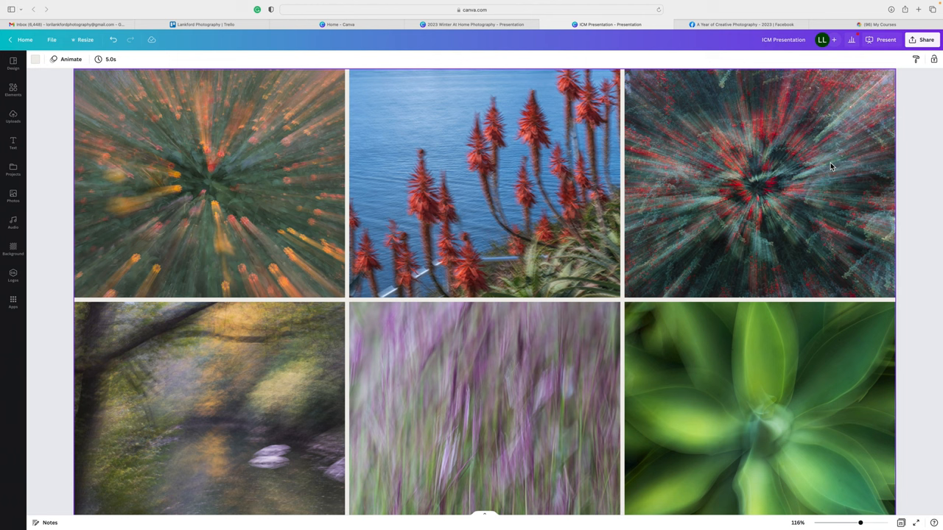
mouse_move(473, 188)
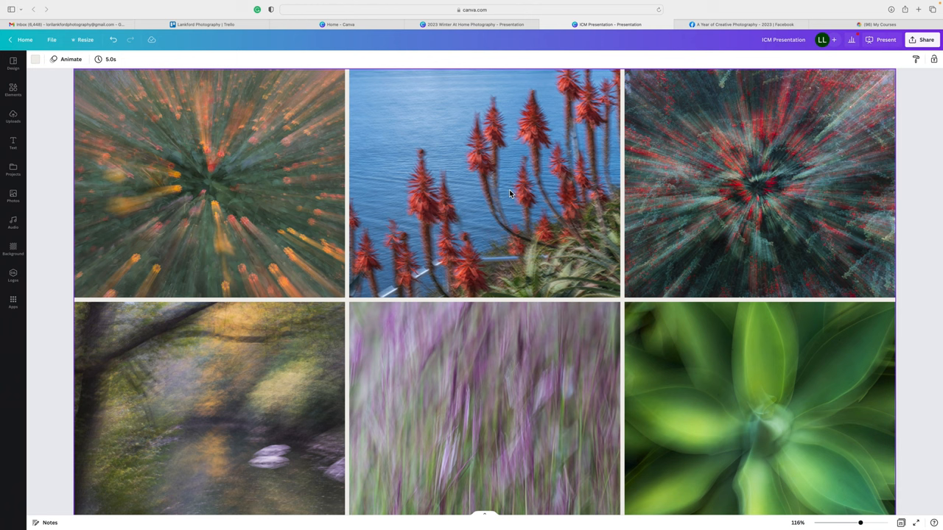
mouse_move(485, 200)
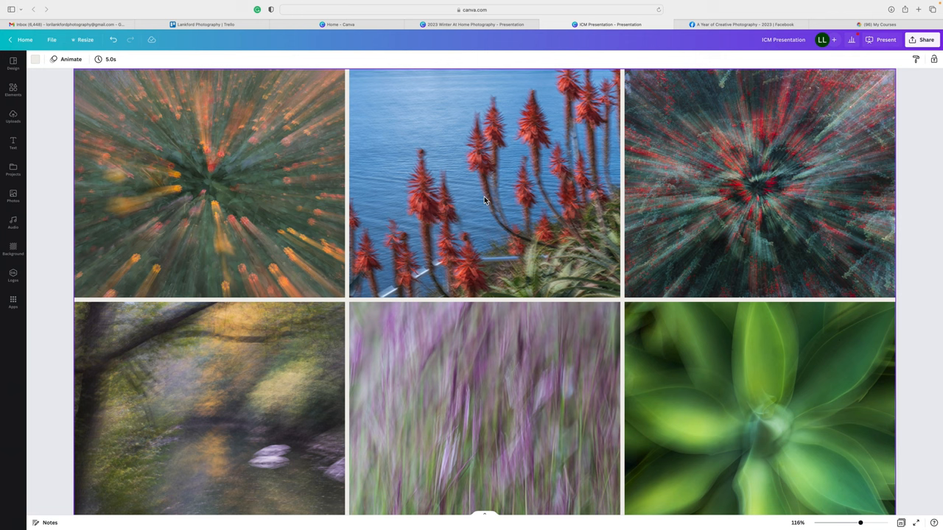
scroll("down", 3)
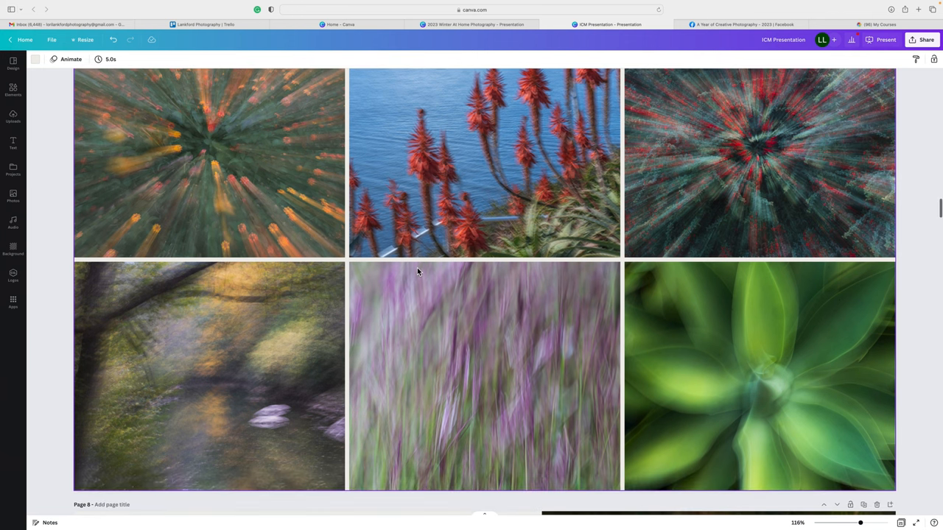
mouse_move(185, 391)
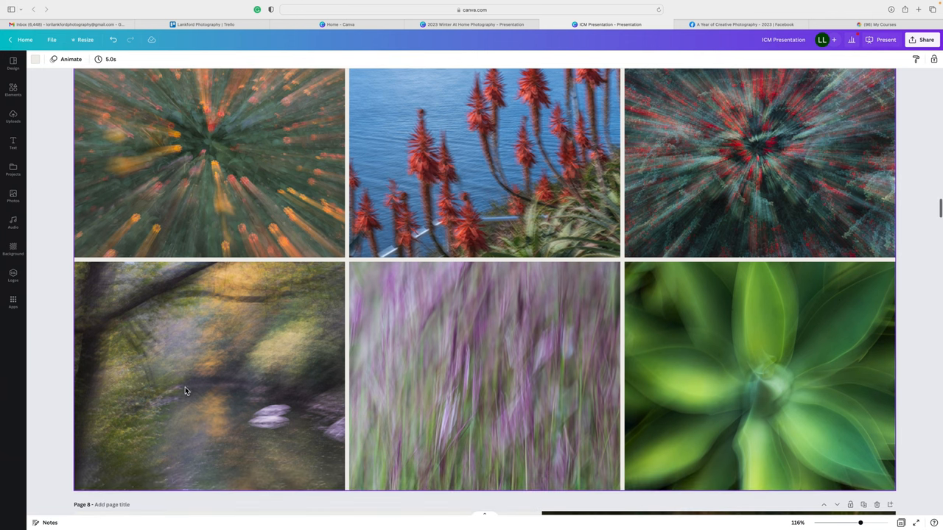